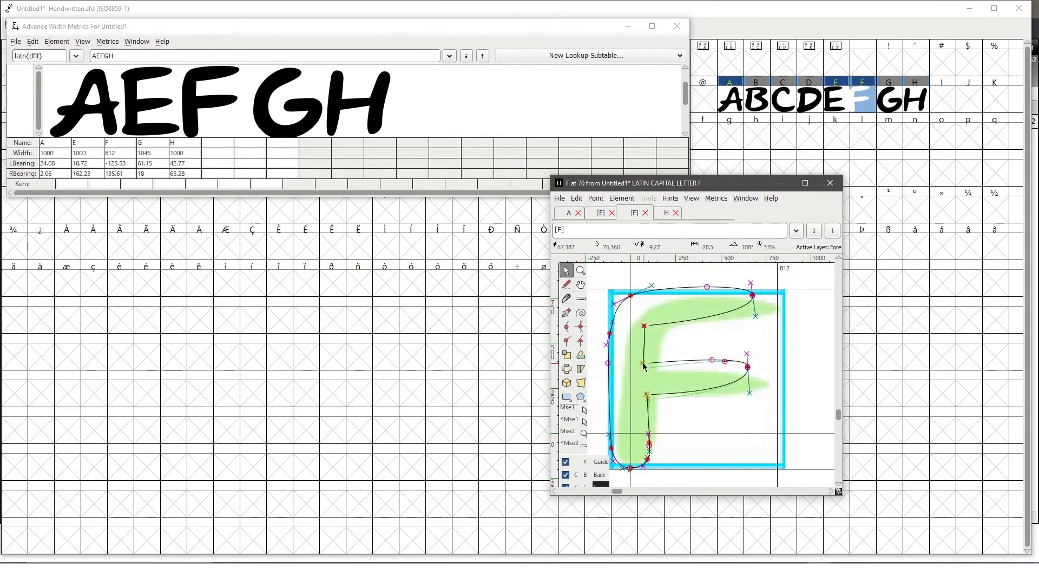
Step: Trace capital L over its scanned reference and add L to the ABEFLKIJH preview
{"action": "left_click", "coordinate": [700, 213]}
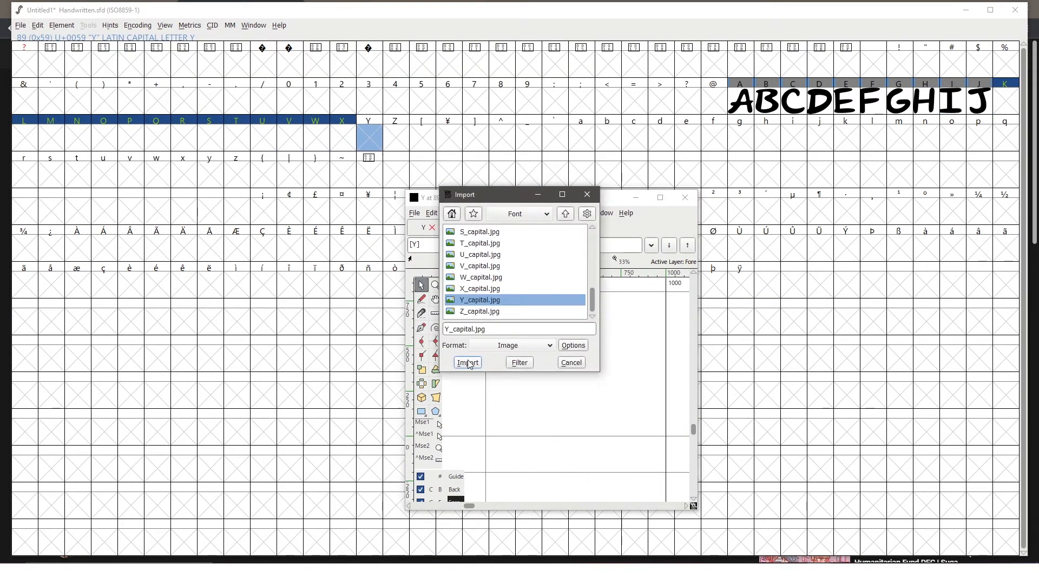
{"action": "left_click", "coordinate": [467, 362]}
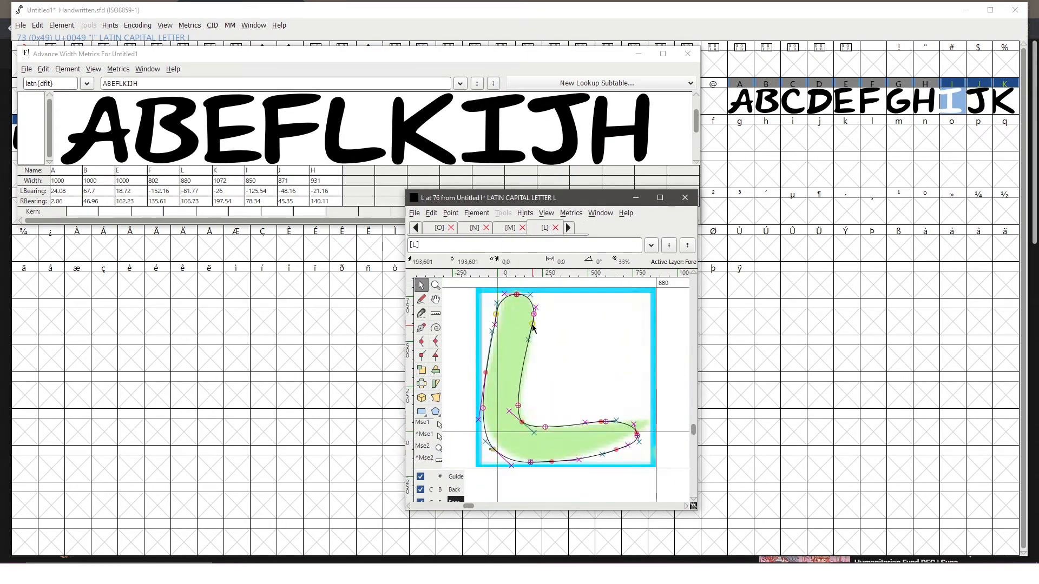
Step: Trace N, M, and a two-contour O, making the preview read ABENOMLKIJH
{"action": "left_click", "coordinate": [567, 227]}
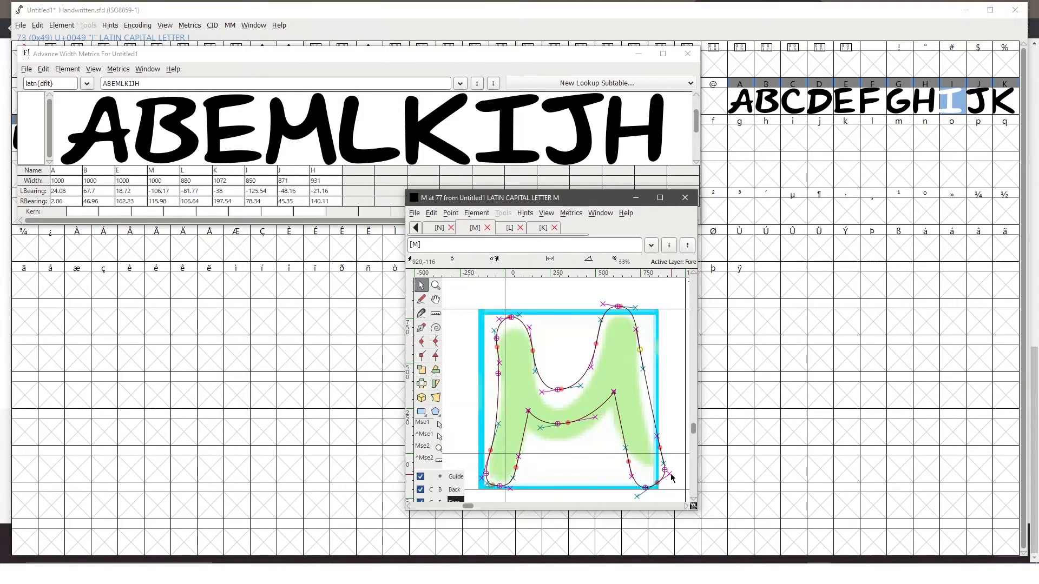
{"action": "left_click", "coordinate": [438, 227]}
{"action": "type", "text": "NO"}
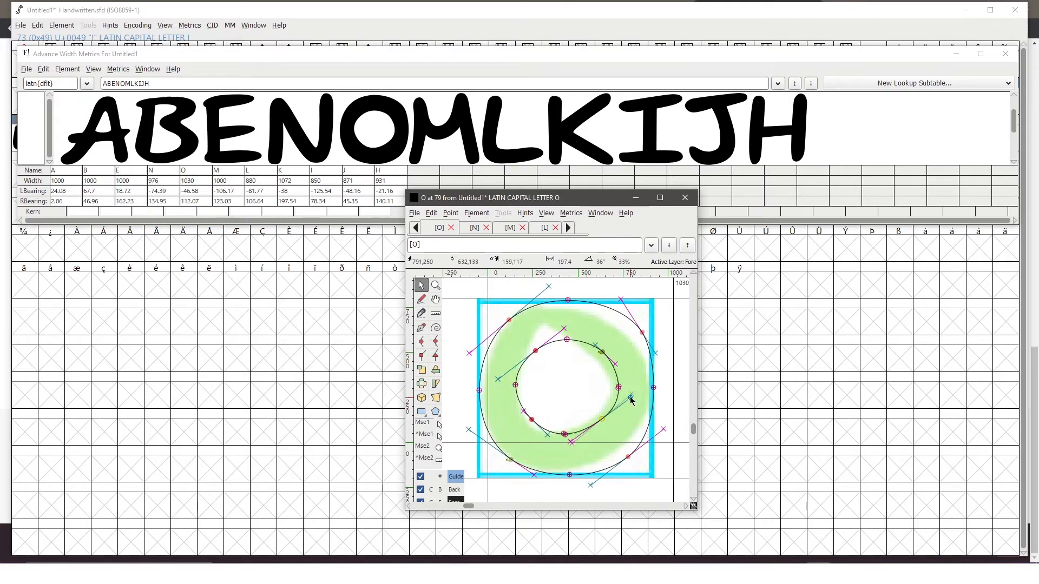
Step: Check O filled in preview mode, then refine its inner contour points
{"action": "left_click", "coordinate": [436, 299]}
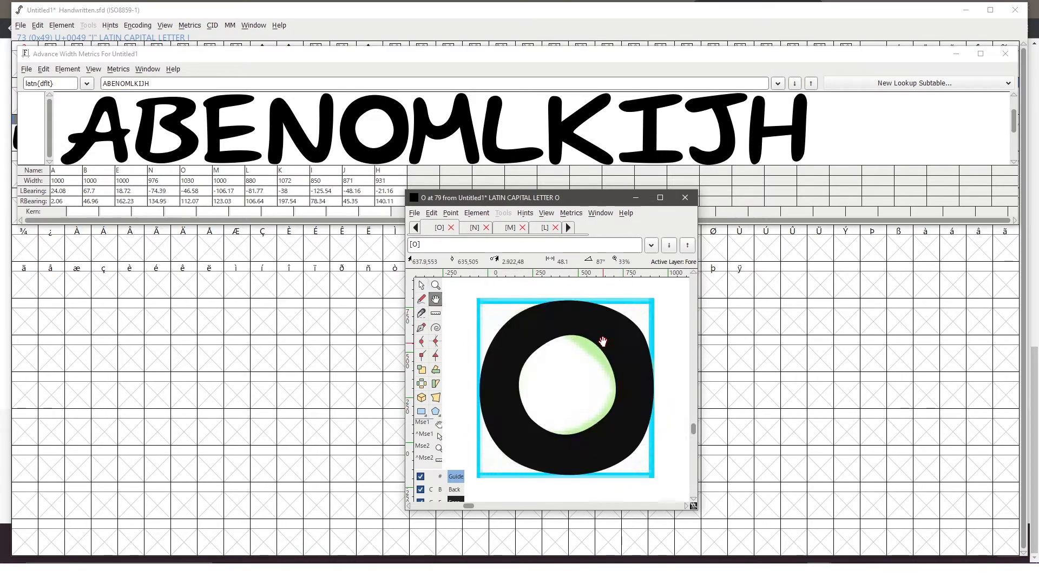
{"action": "left_click", "coordinate": [421, 285]}
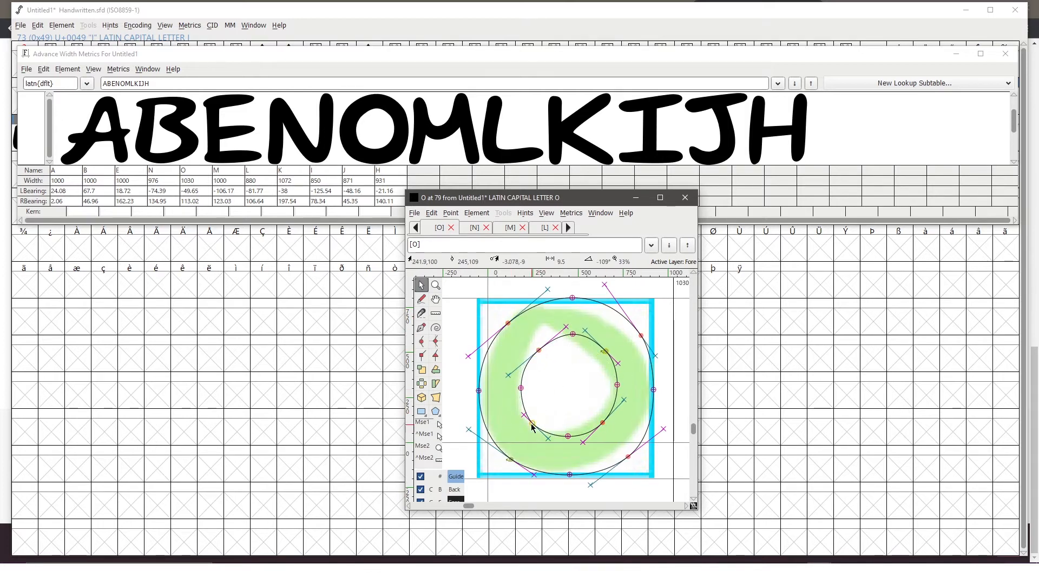
Step: Trace capitals P, Q, R, S, T and U, updating the preview to ABENFUTISERQOP
{"action": "left_click", "coordinate": [567, 228]}
{"action": "type", "text": "ABENFUTISERQOP"}
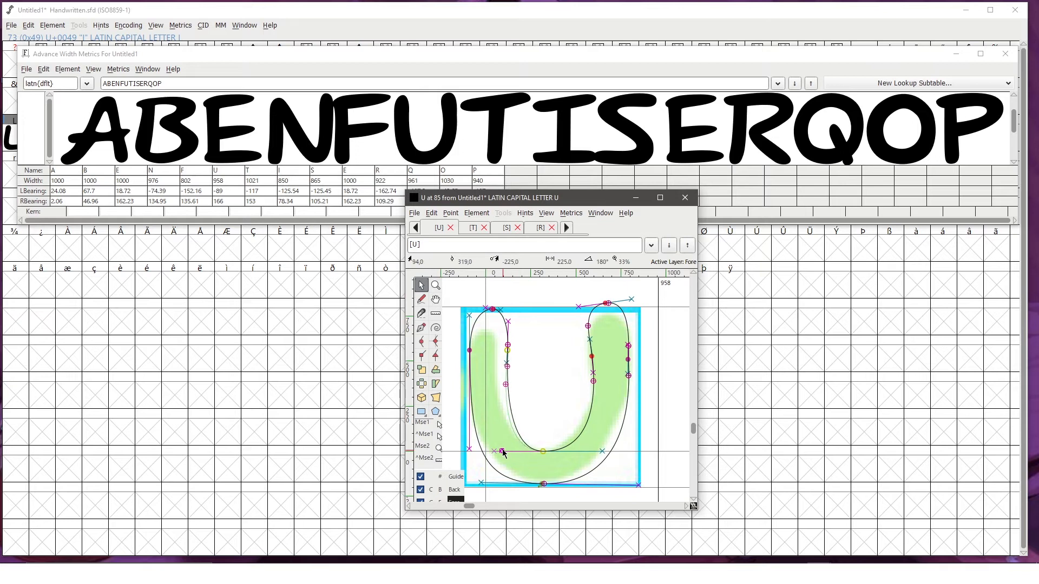
Step: Preview and adjust U's points, then trace V, W and X over their scans
{"action": "left_click", "coordinate": [436, 298]}
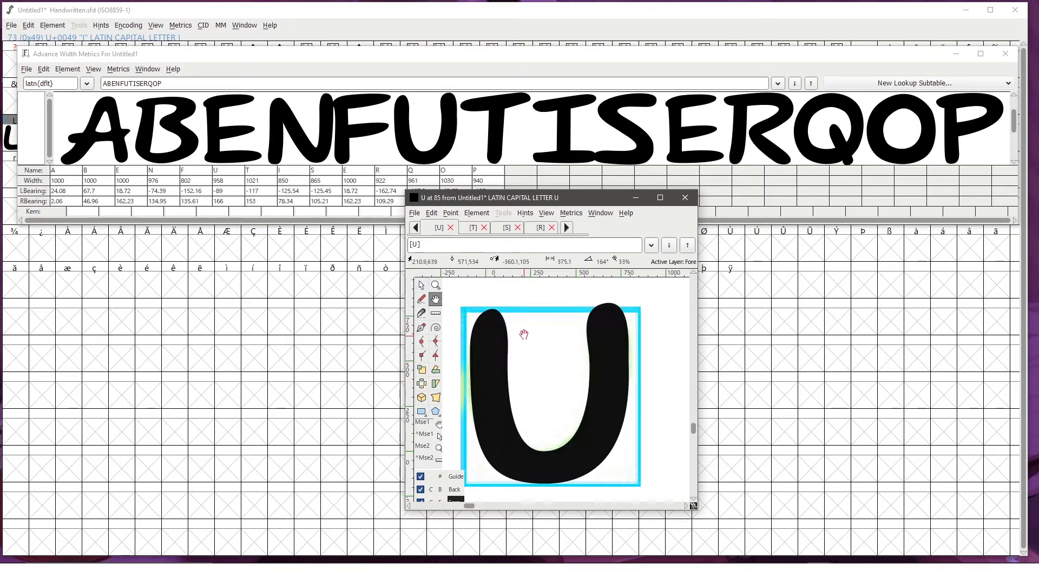
{"action": "left_click", "coordinate": [421, 285]}
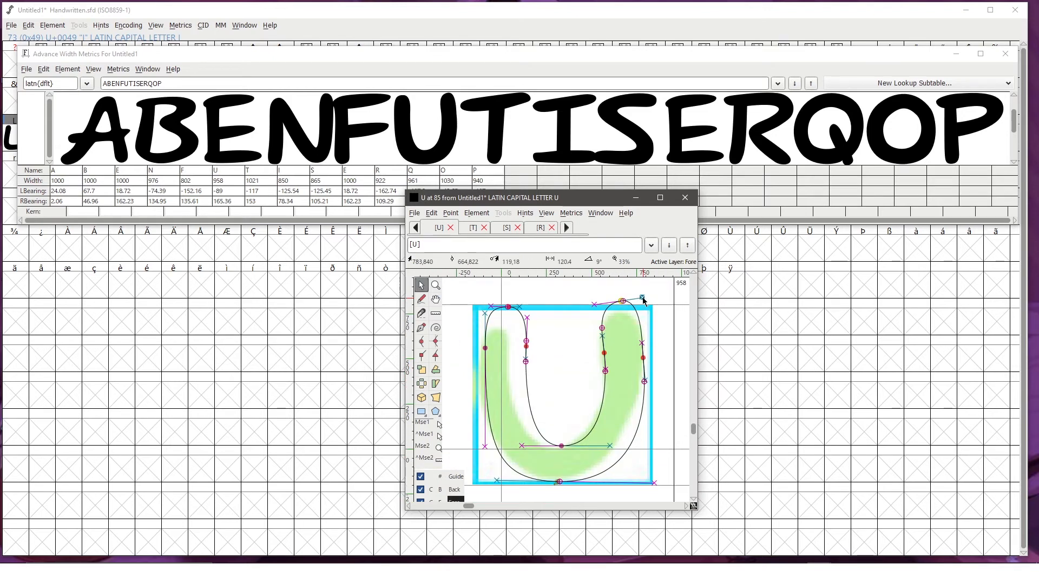
{"action": "left_click", "coordinate": [564, 227]}
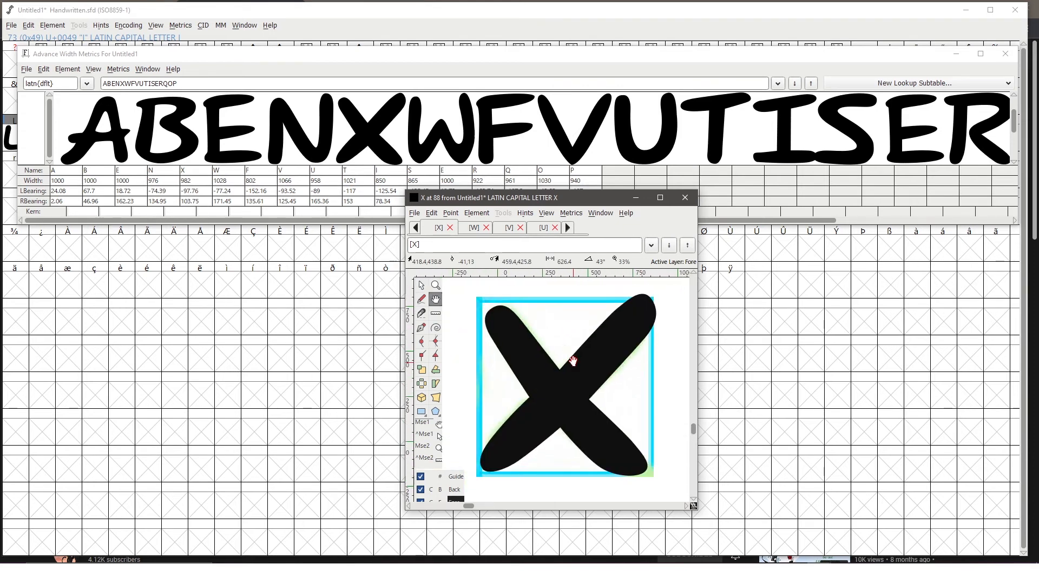
Step: Trace Y over its scan and insert it into the ABENYXWFVUTISERQOP preview
{"action": "left_click", "coordinate": [567, 227]}
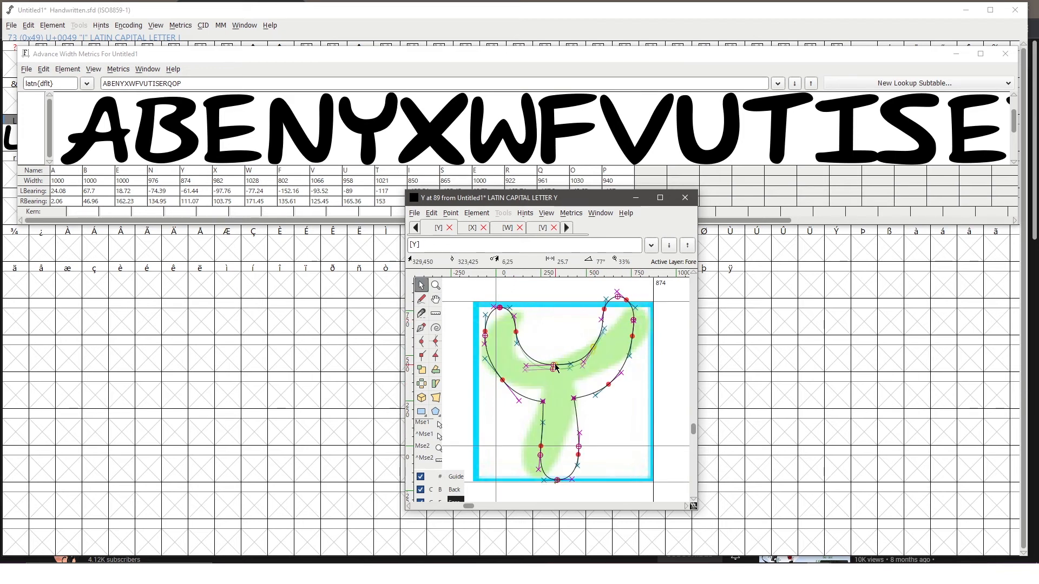
{"action": "left_click", "coordinate": [567, 227]}
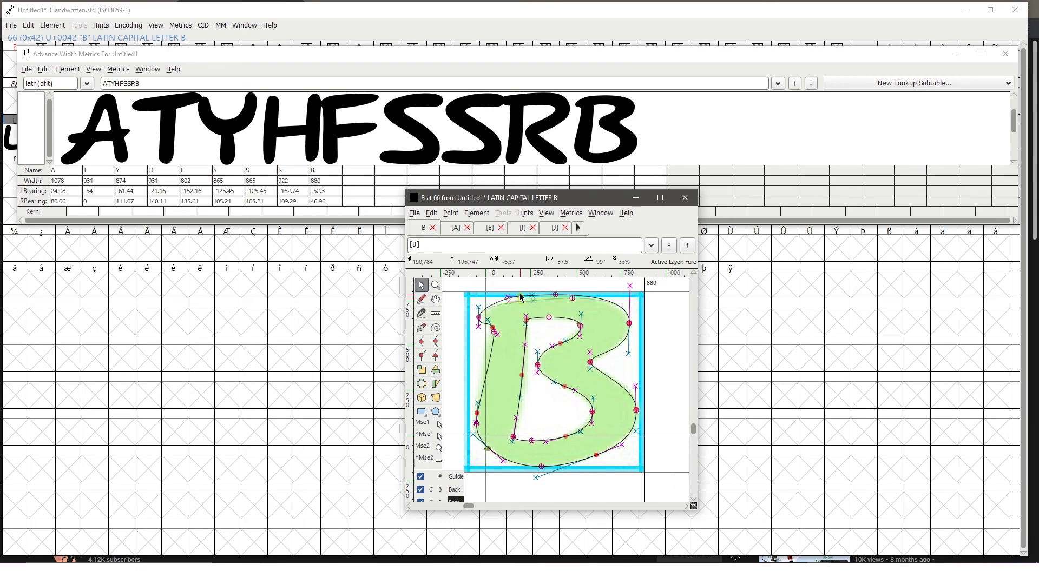
Step: Tighten the side bearings of A, Y, H, F, R and B in the ATYHFSSRB preview
{"action": "left_click", "coordinate": [576, 227]}
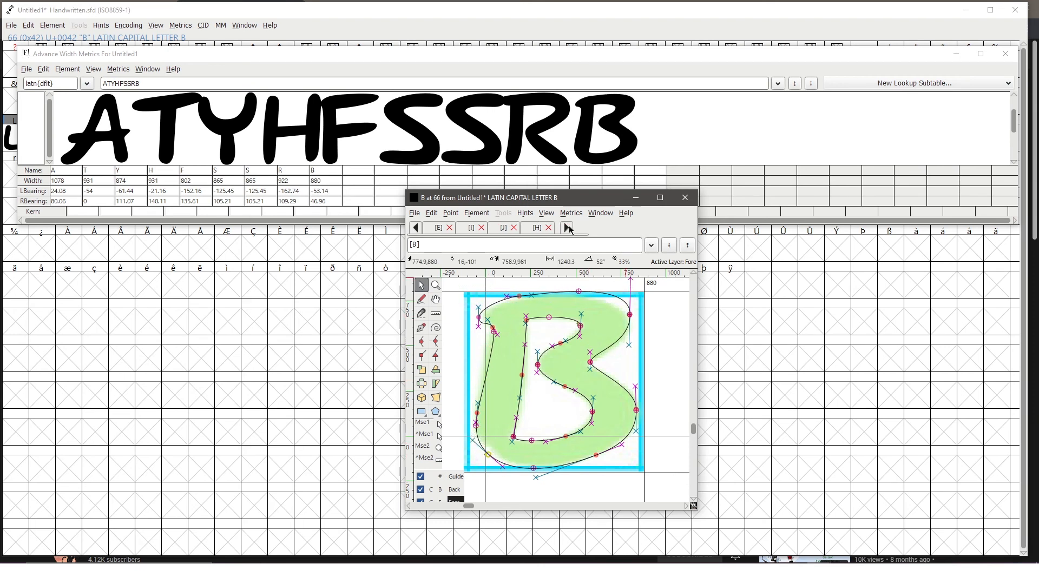
{"action": "left_click", "coordinate": [567, 227]}
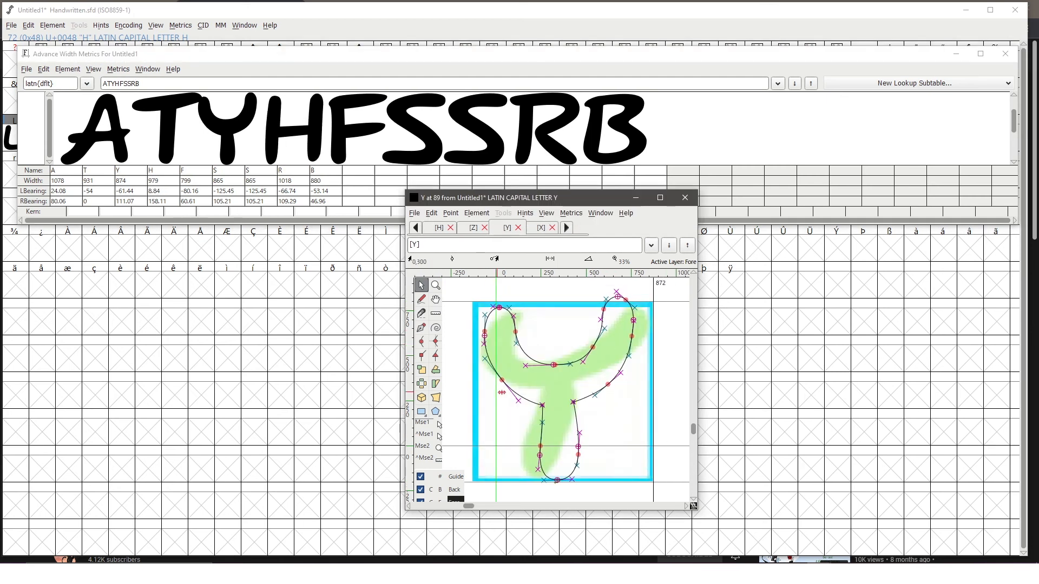
{"action": "left_click", "coordinate": [415, 227]}
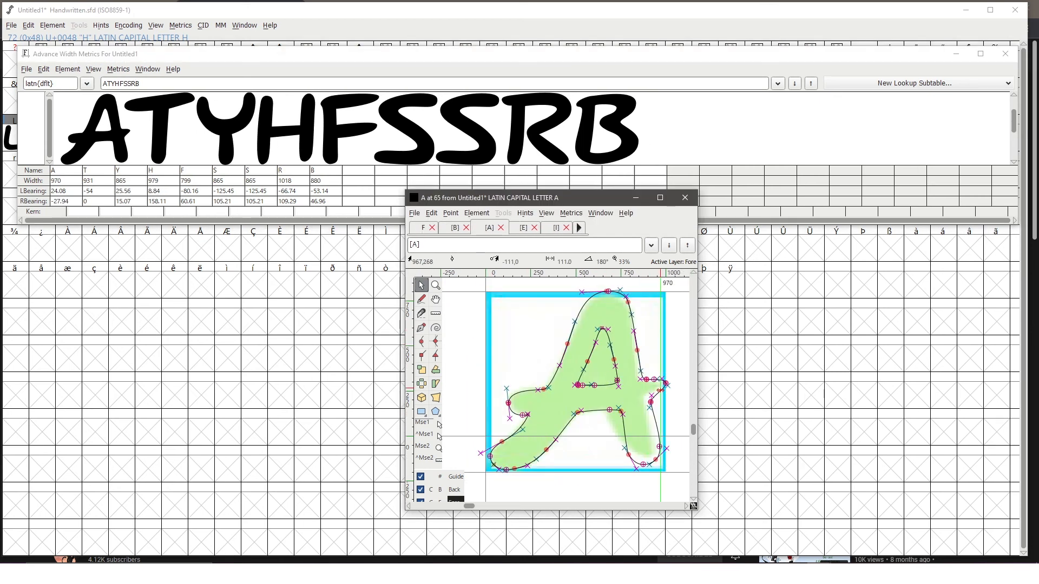
{"action": "left_click", "coordinate": [578, 227]}
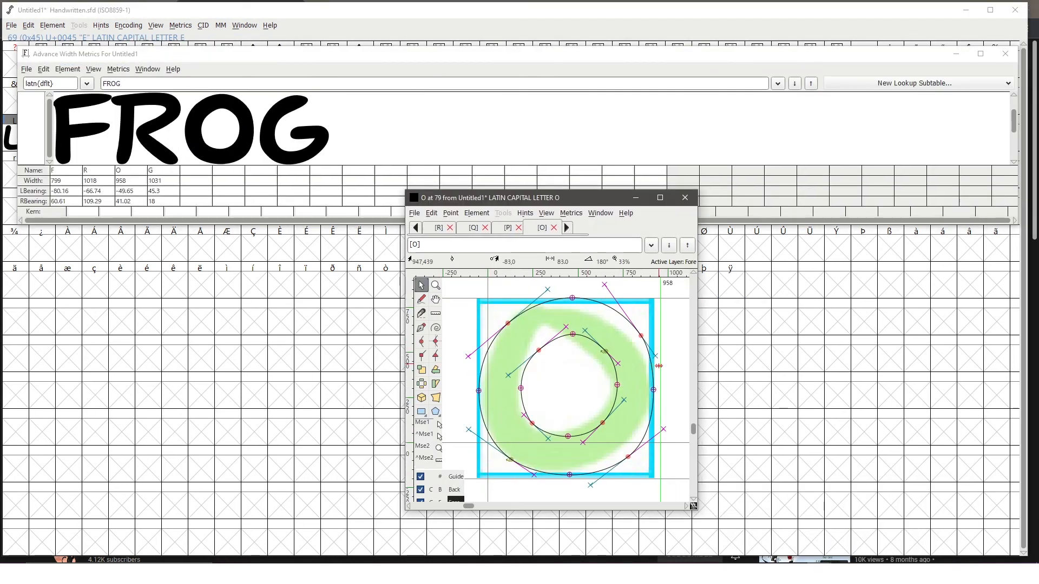
Step: Revise the E and L advance widths and bearings while previewing ELEPHANT
{"action": "left_click", "coordinate": [437, 227]}
{"action": "type", "text": "ELEPHANT"}
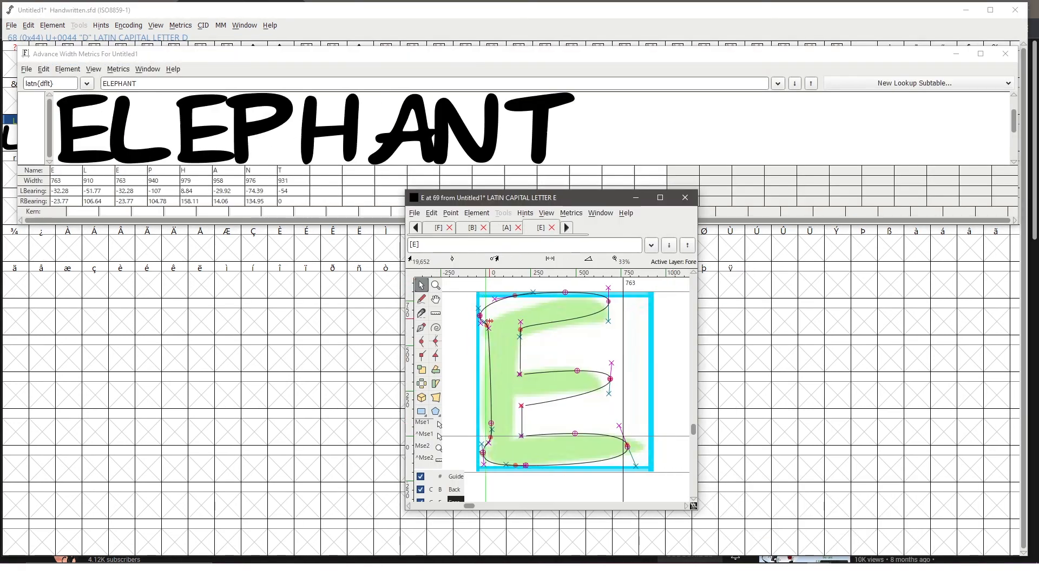
{"action": "left_click", "coordinate": [565, 228]}
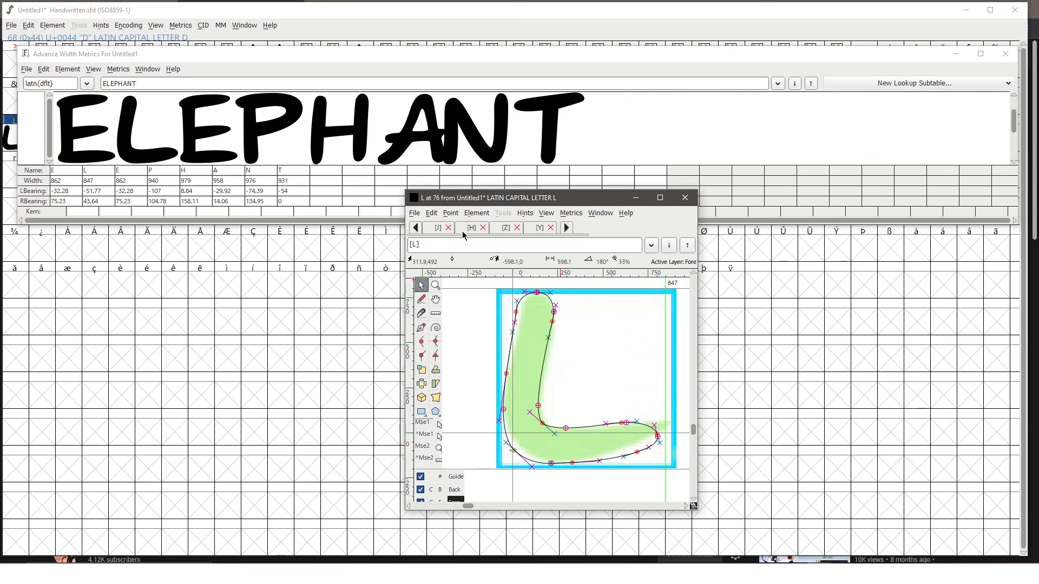
{"action": "left_click", "coordinate": [566, 227]}
{"action": "type", "text": "HEL"}
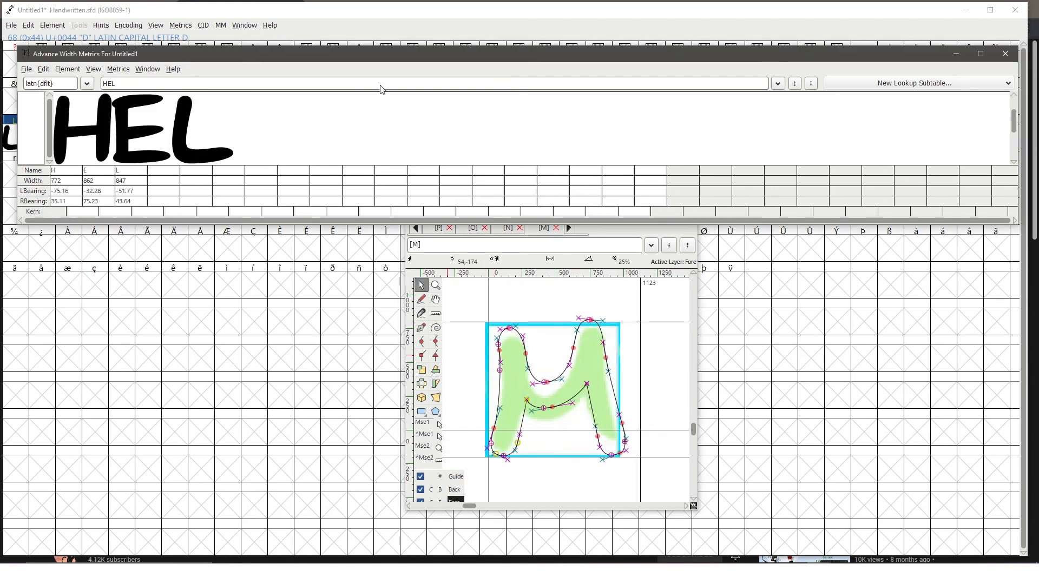
Step: Adjust the A, C and K widths and side bearings against the JACK preview
{"action": "type", "text": "P"}
{"action": "type", "text": "IGLOO"}
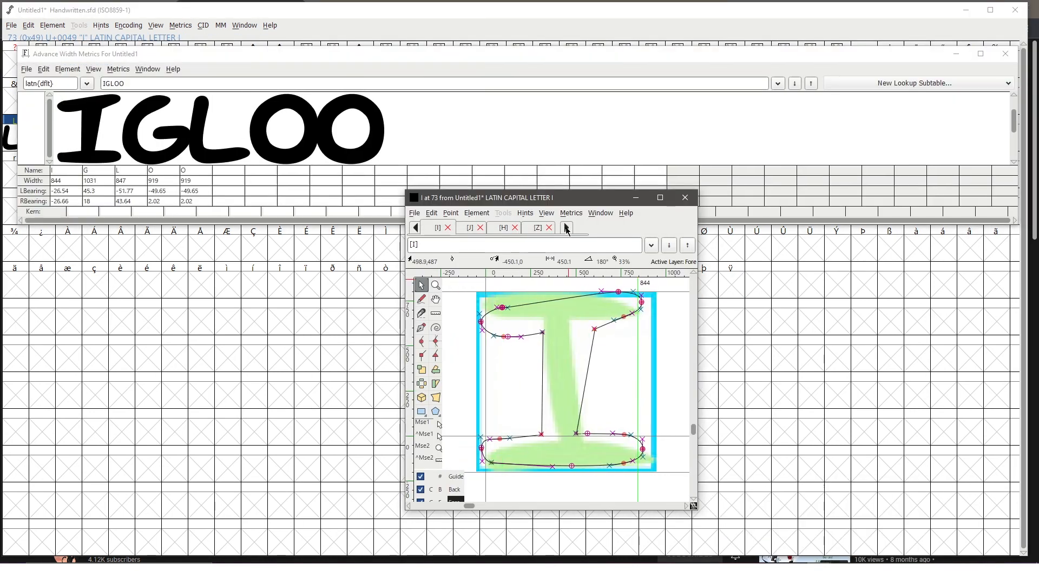
{"action": "left_click", "coordinate": [565, 228]}
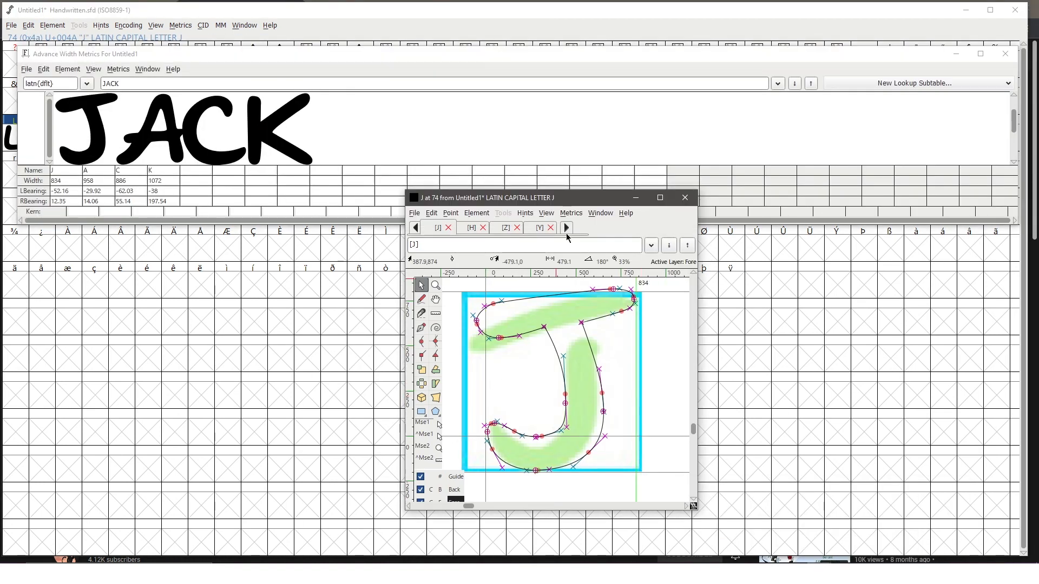
{"action": "left_click", "coordinate": [566, 227]}
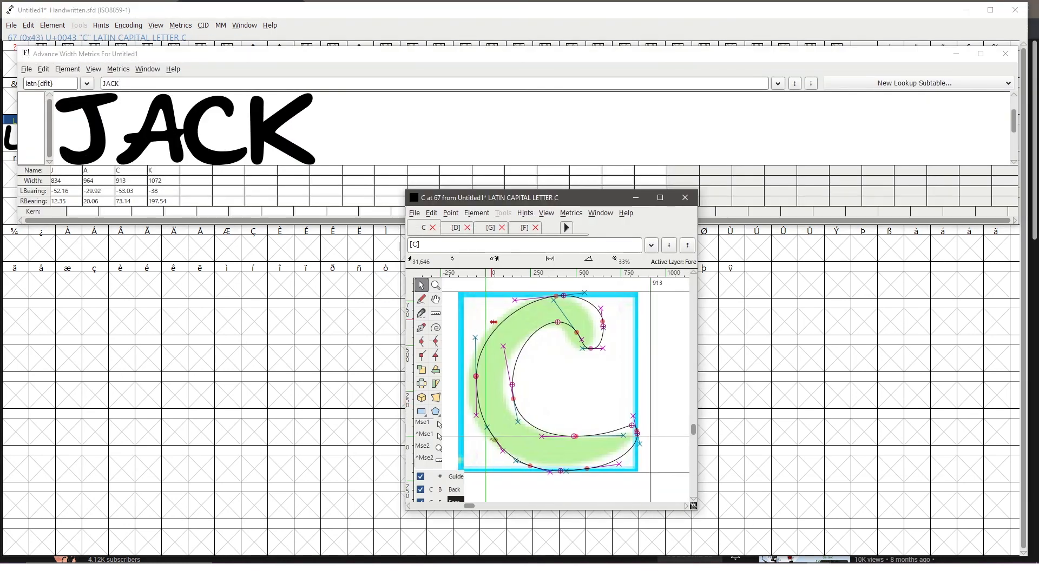
{"action": "left_click", "coordinate": [566, 228]}
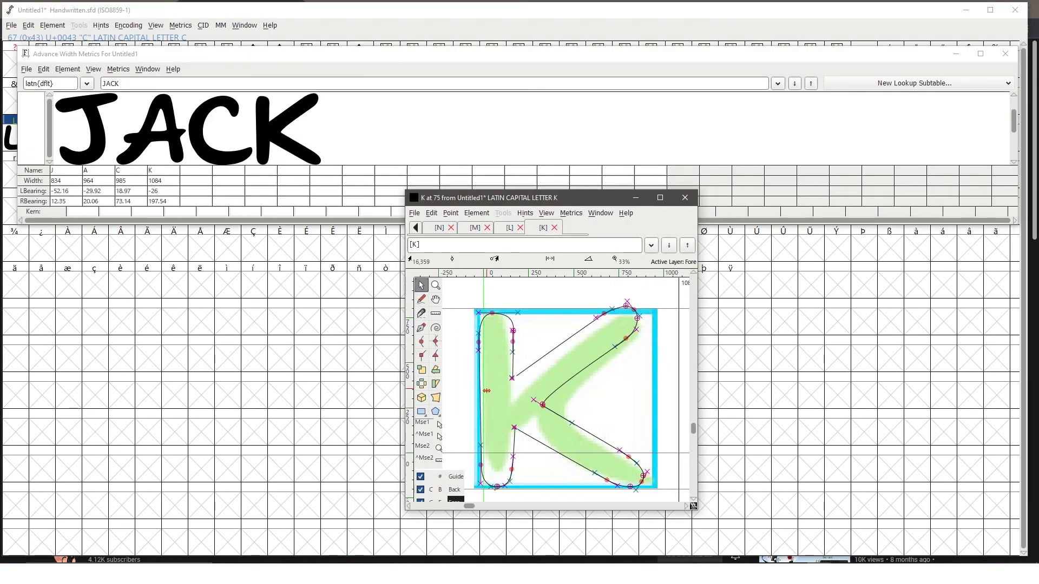